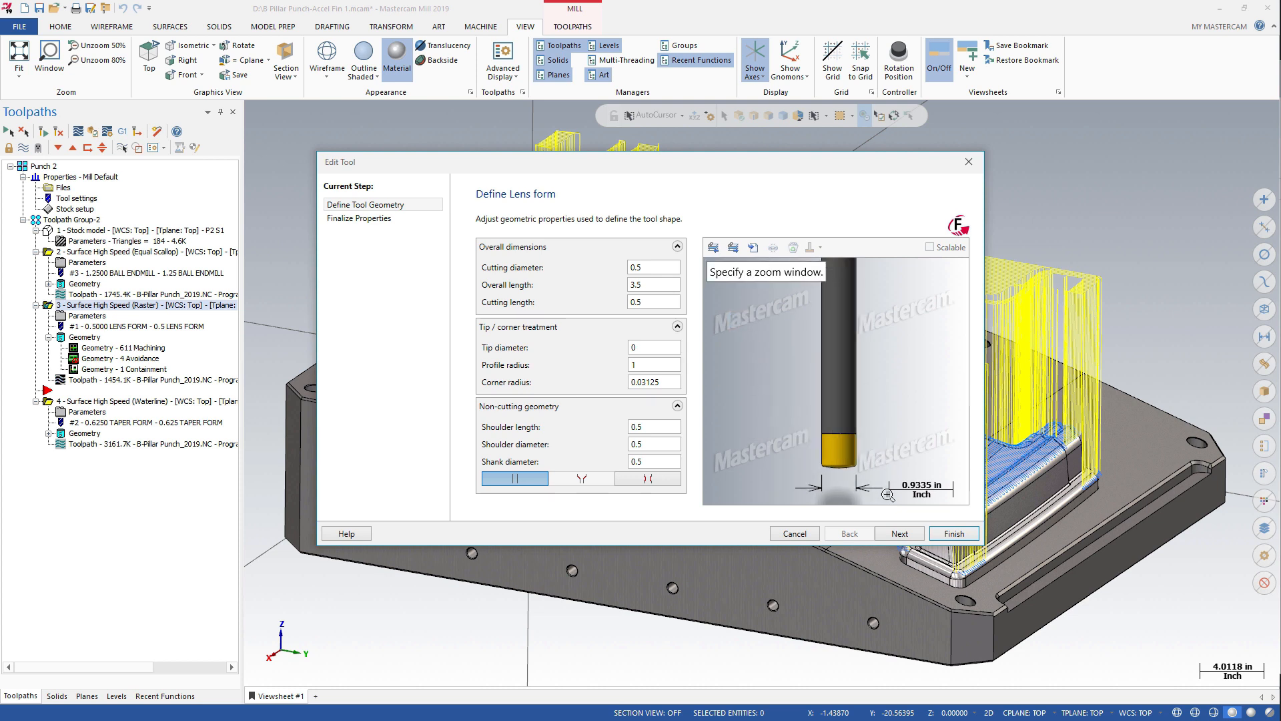
- Unzoom the tool preview to 80% to see the whole 0.5 lens form tool shape
{"action": "right_click", "coordinate": [833, 369]}
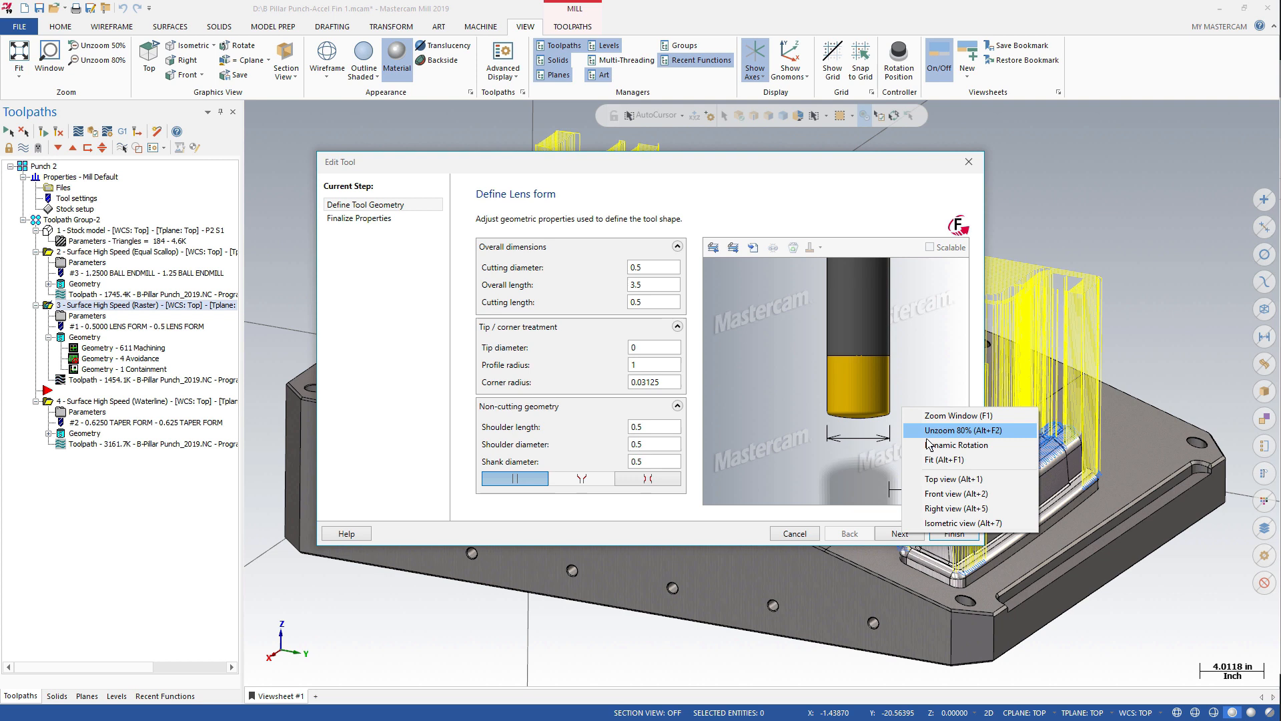
{"action": "left_click", "coordinate": [958, 444]}
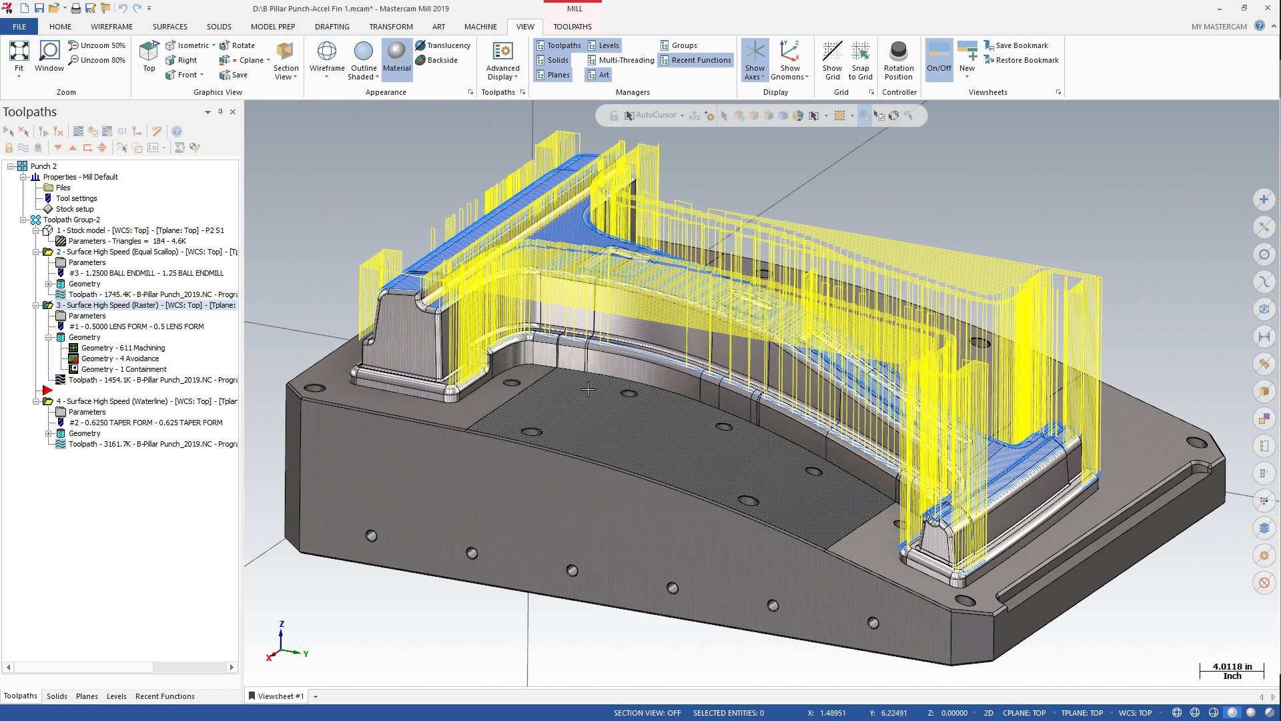
- Review the 0.625 taper form tool's geometry in its editor and adjust the preview view
{"action": "left_click", "coordinate": [144, 424]}
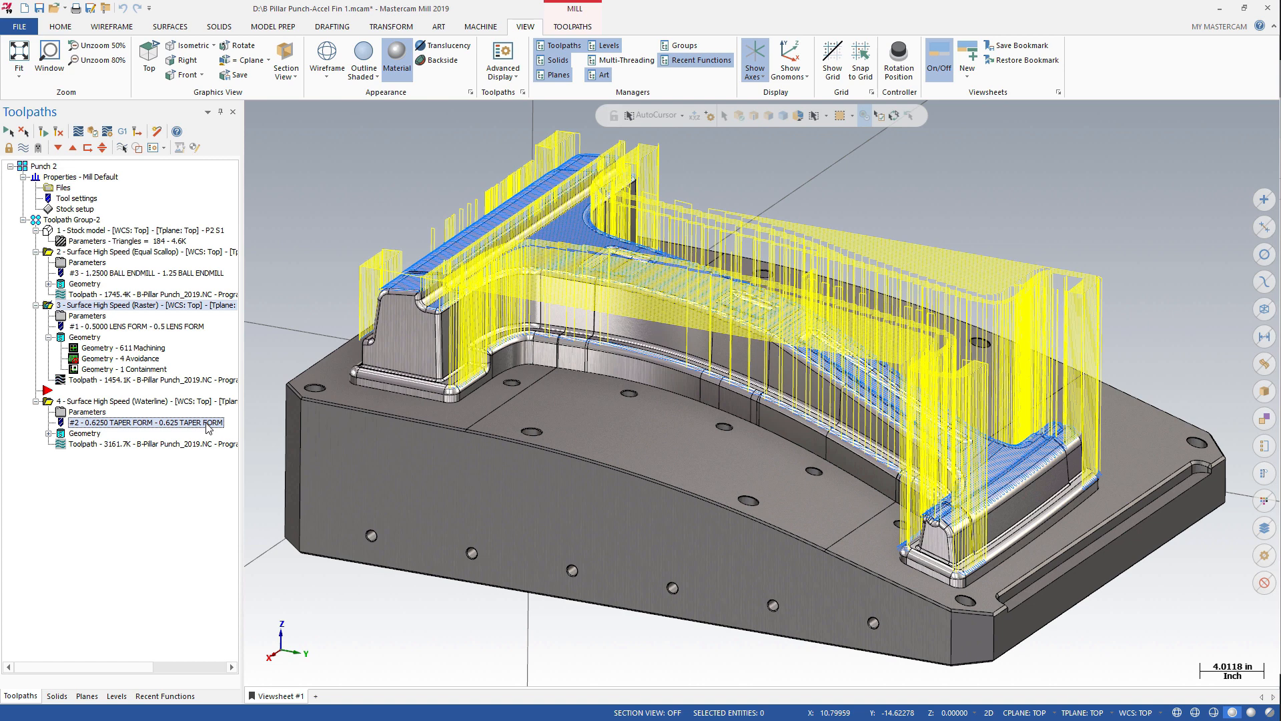
{"action": "double_click", "coordinate": [139, 423]}
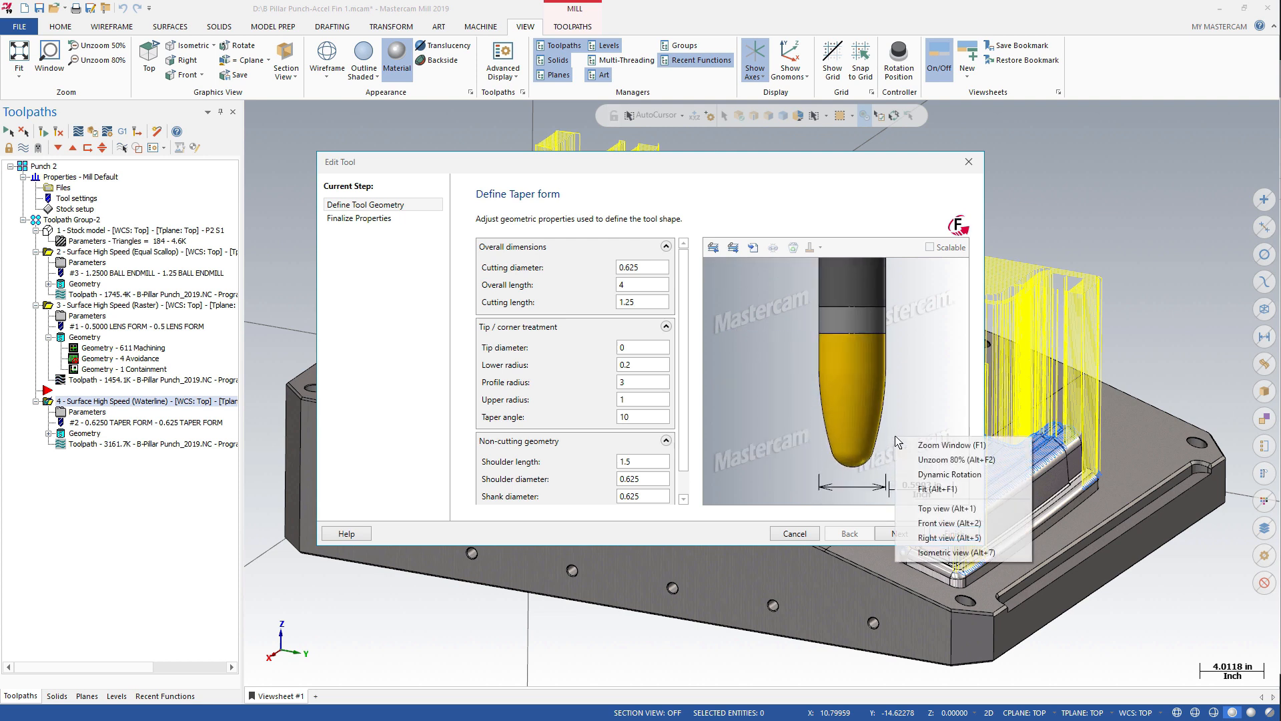
{"action": "left_click", "coordinate": [949, 474]}
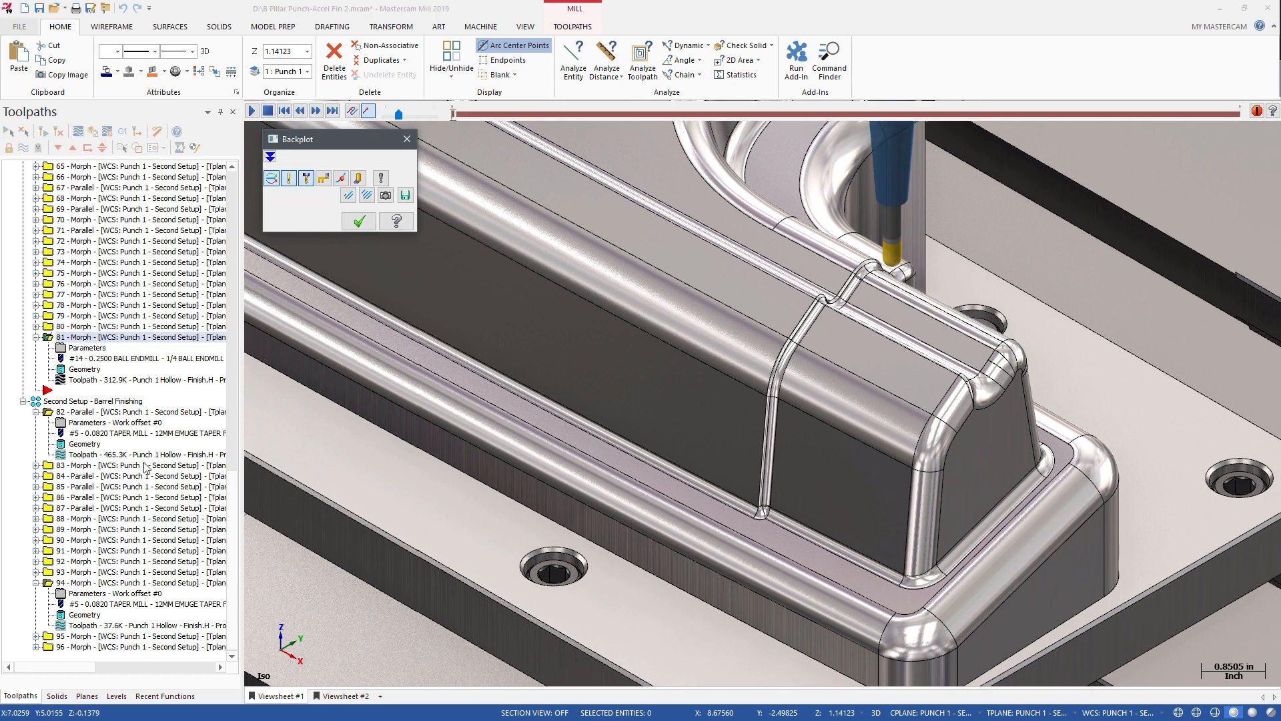
- Close the backplot of operation 81, the quarter-inch ball-endmill Morph toolpath
{"action": "left_click", "coordinate": [345, 695]}
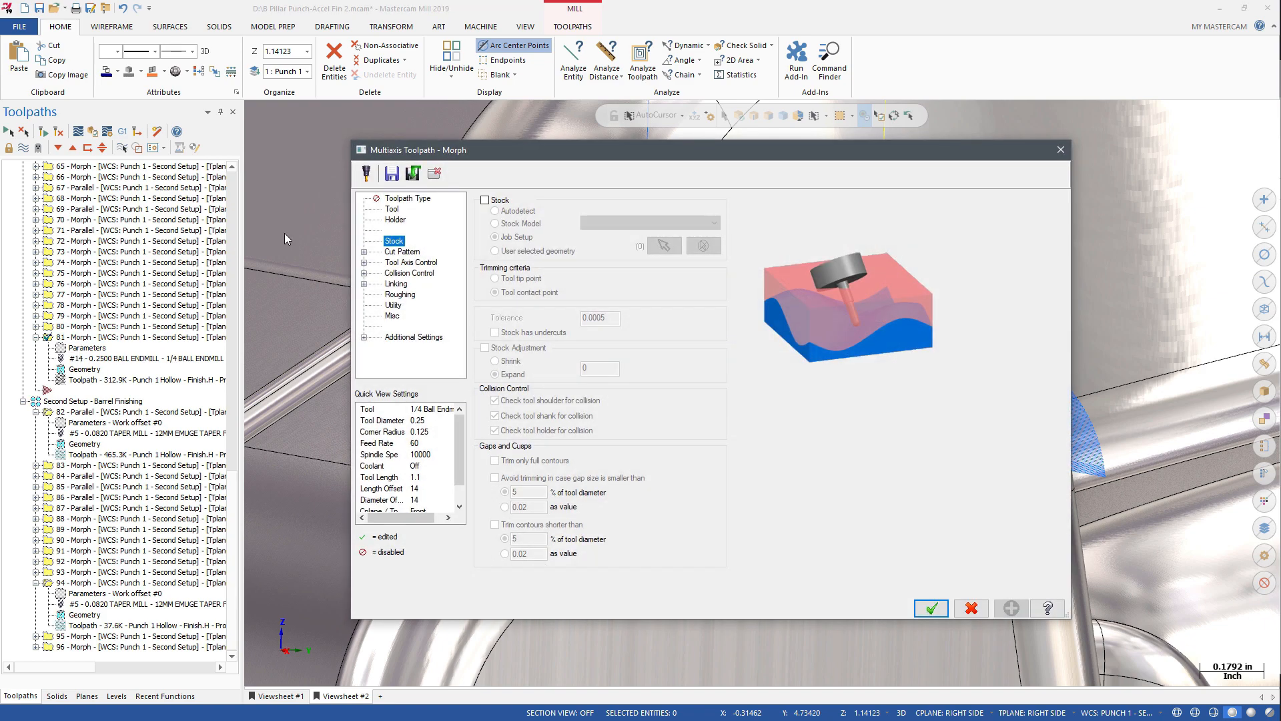
- Check the Cut Pattern page's 0.003 maximum stepover and close the Morph parameters
{"action": "left_click", "coordinate": [403, 251]}
{"action": "type", "text": "0.003"}
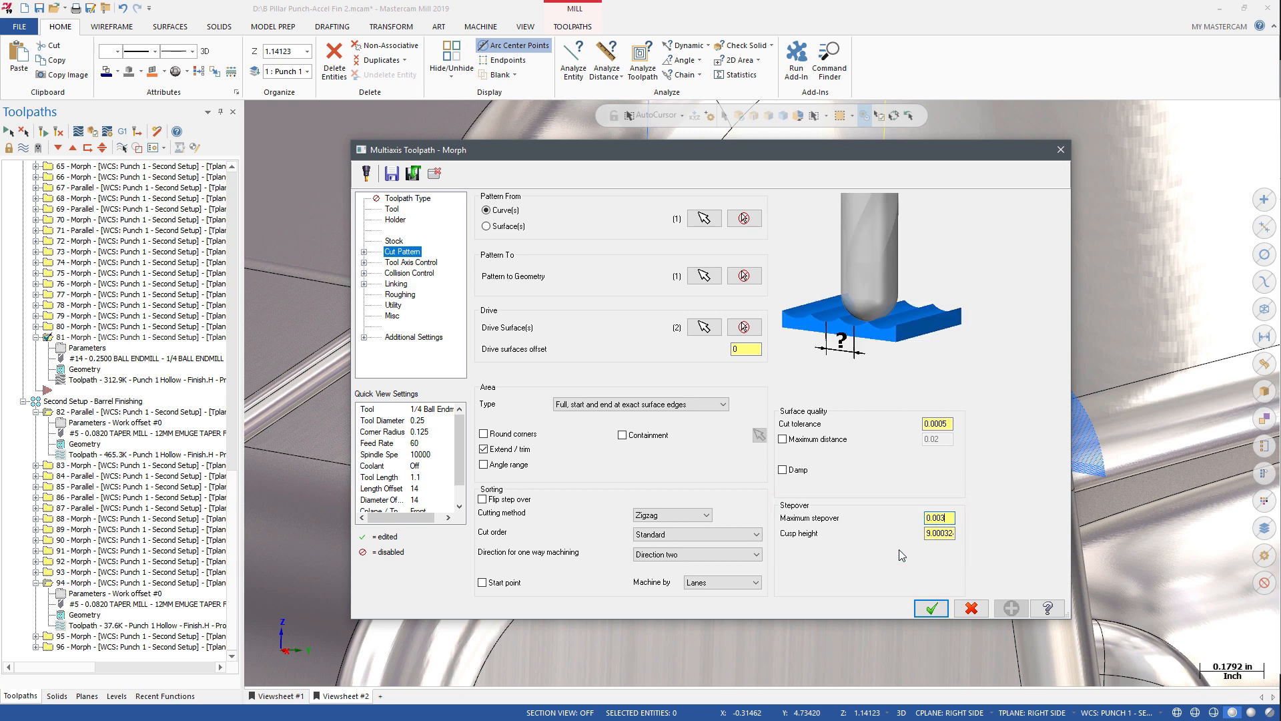
{"action": "left_click", "coordinate": [930, 609]}
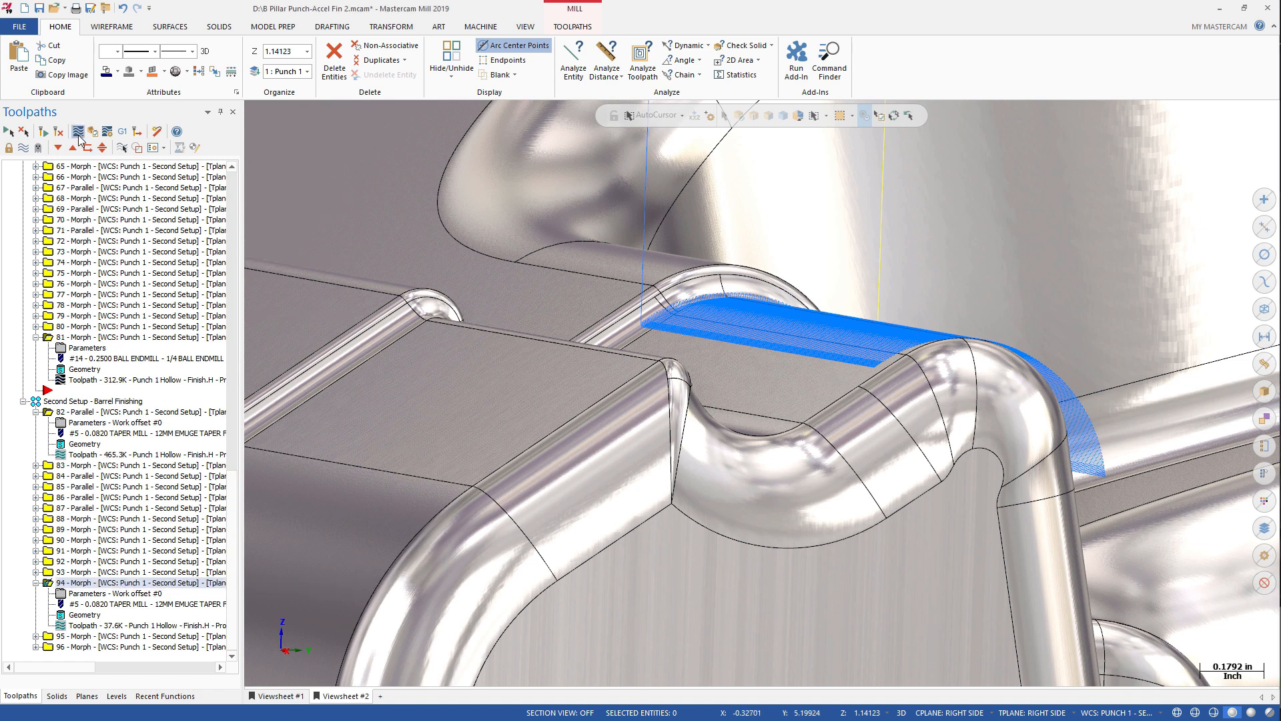
- Backplot operation 94, the taper-mill Morph toolpath, and accept it
{"action": "left_click", "coordinate": [78, 133]}
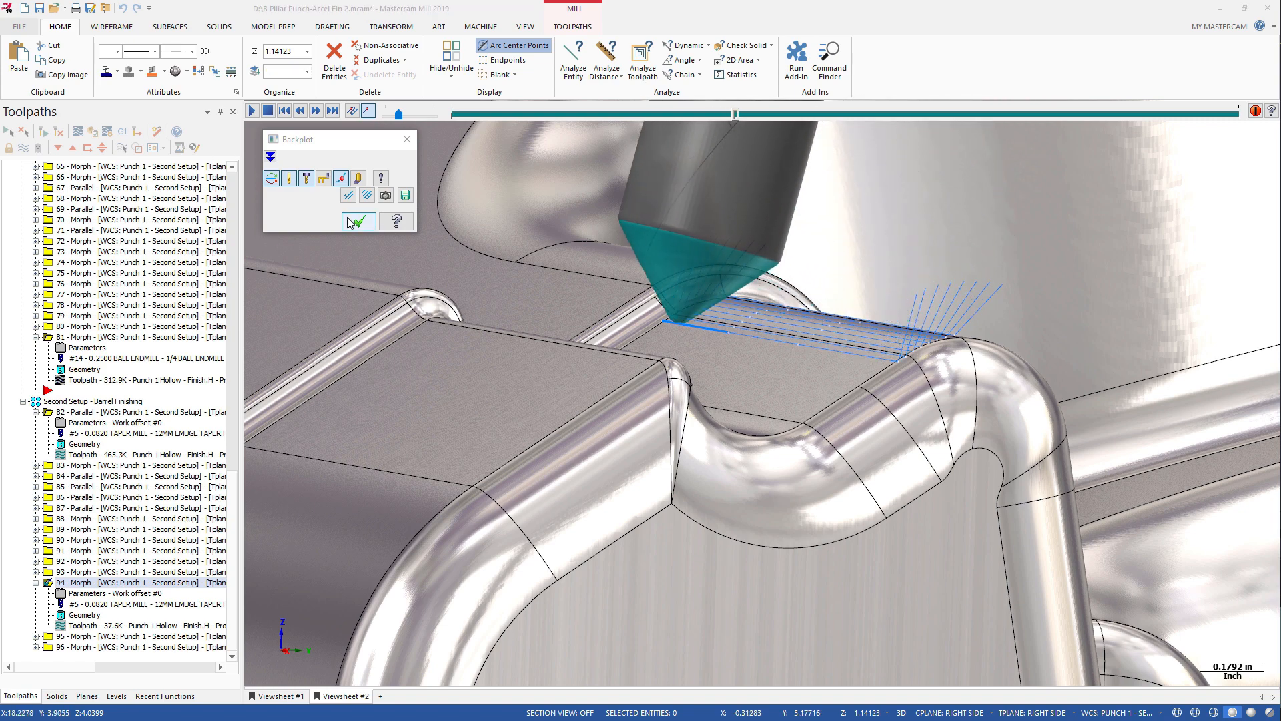
{"action": "left_click", "coordinate": [357, 221]}
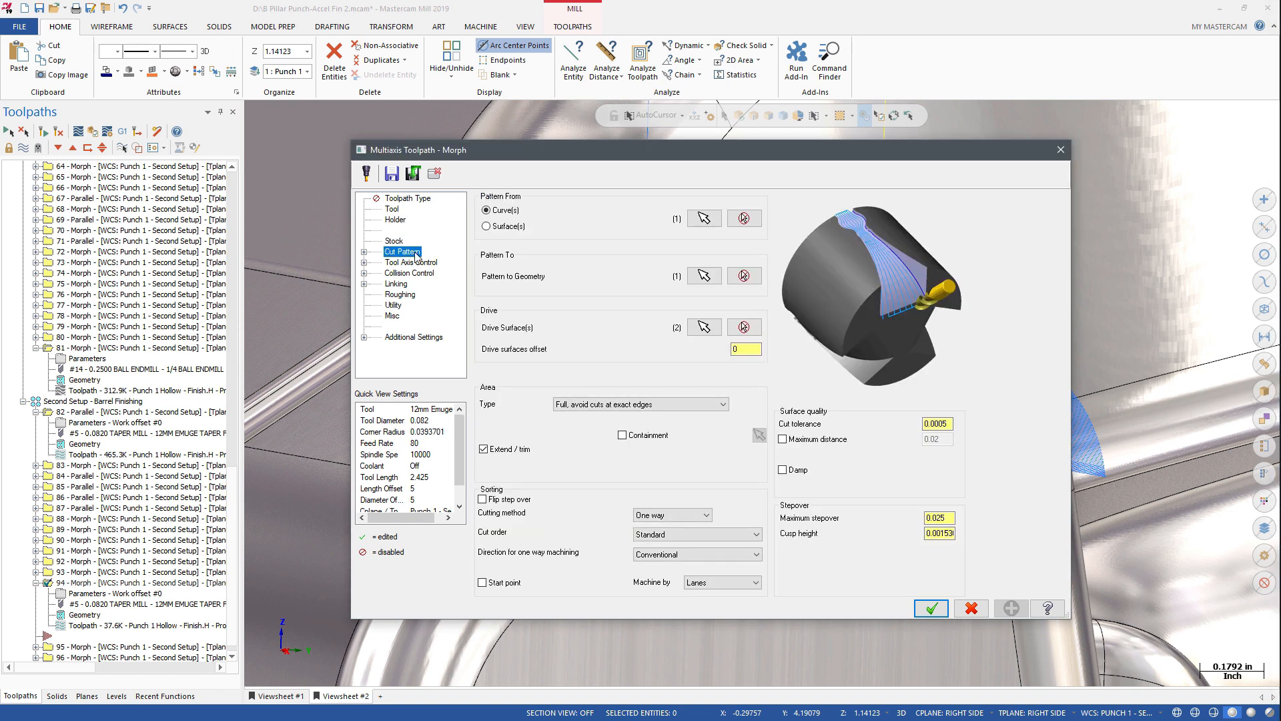
{"action": "mouse_move", "coordinate": [986, 555]}
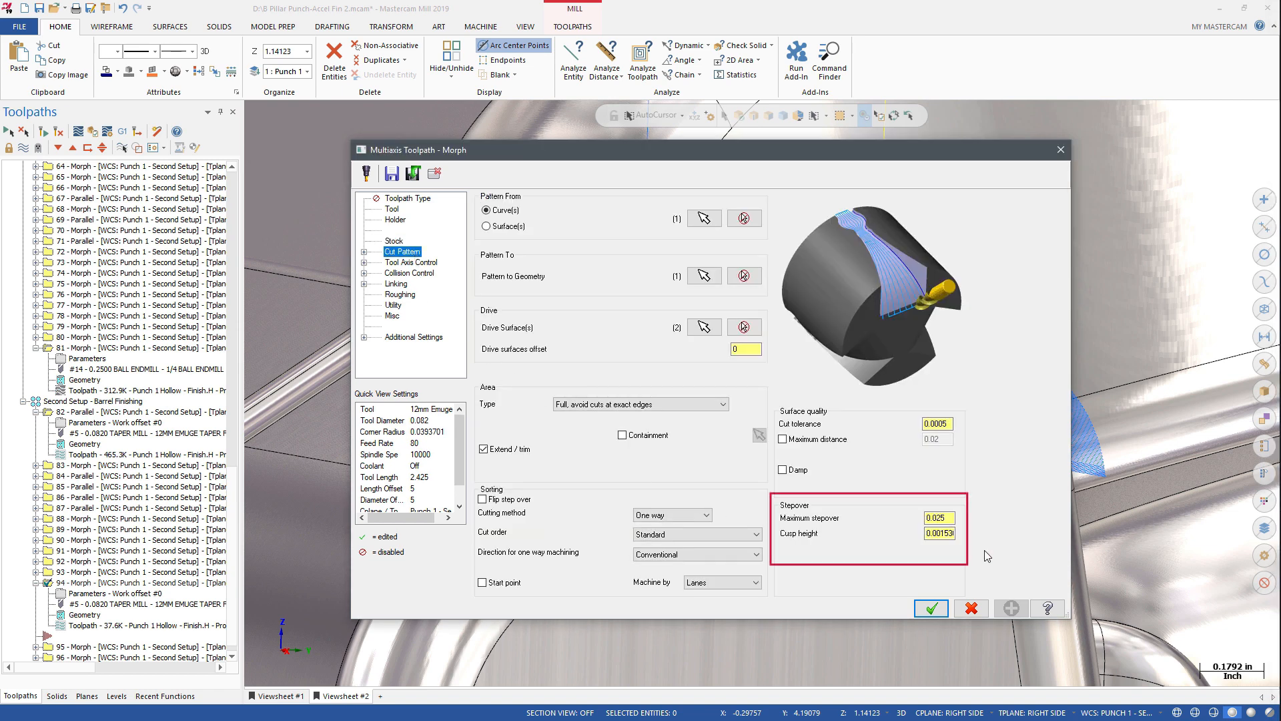